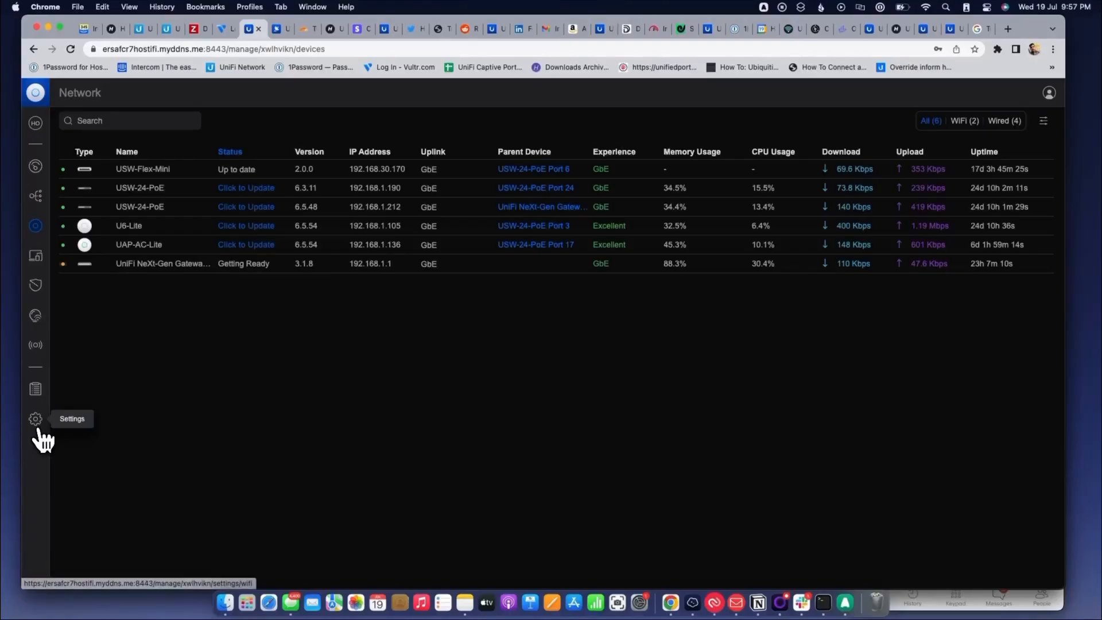
Start a new WireGuard VPN server, 'My WireGuard Server' on port 51820, from VPN settings.
{"action": "left_click", "coordinate": [35, 419]}
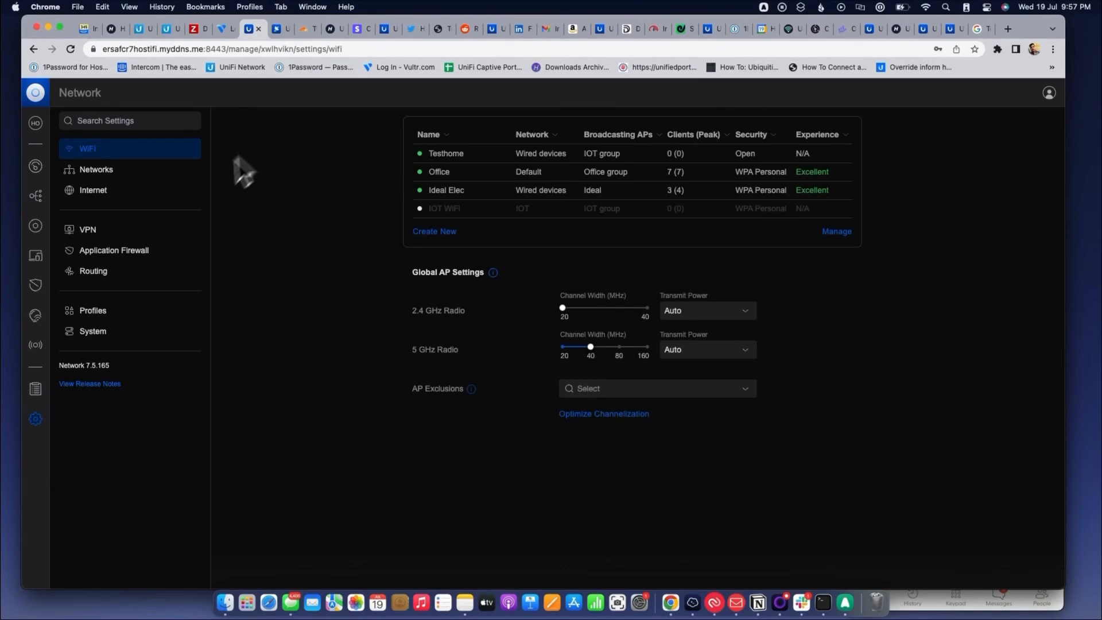
{"action": "left_click", "coordinate": [86, 229]}
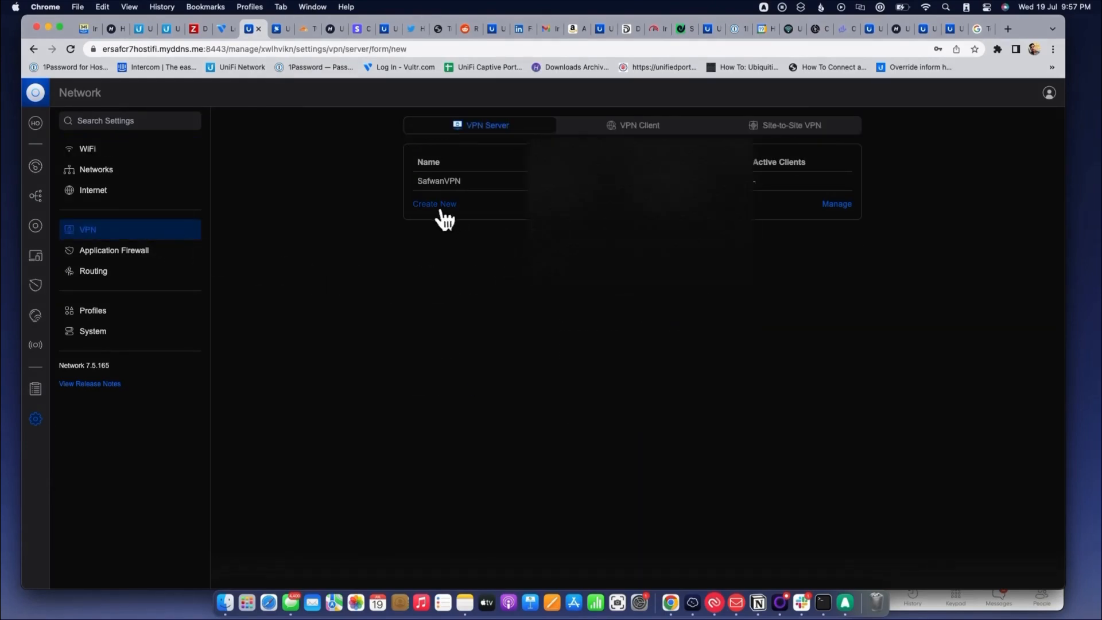
{"action": "left_click", "coordinate": [434, 204]}
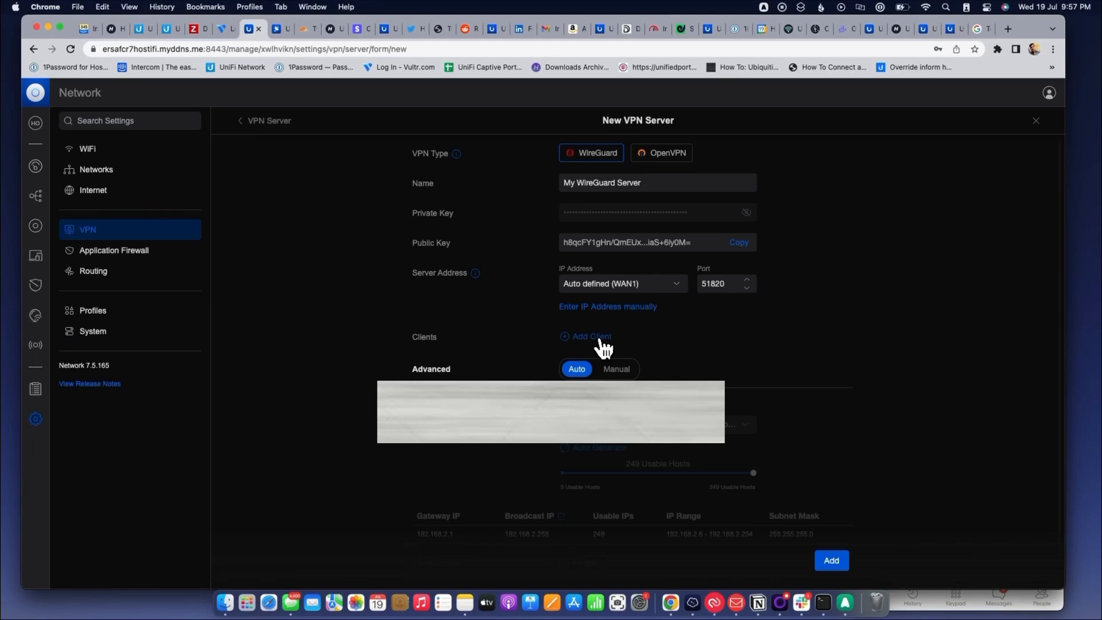
Use manual advanced settings with gateway host address 192.168.11.1/24.
{"action": "left_click", "coordinate": [590, 337]}
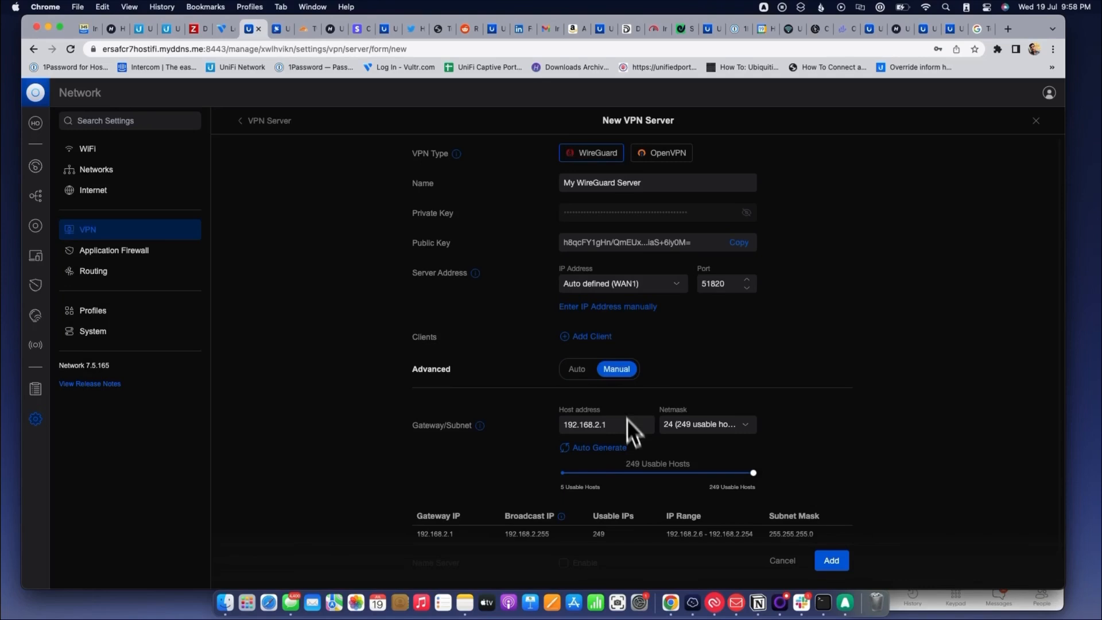
{"action": "type", "text": "192.168.11.1"}
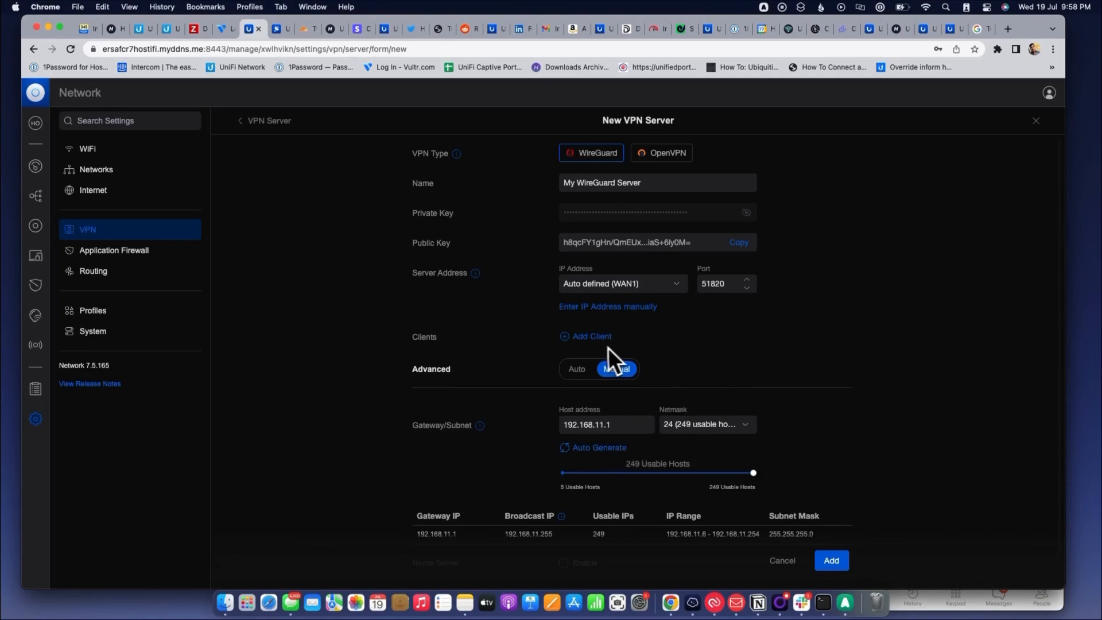
Add client 'Safwan' at 192.168.11.2, download its config, and save My WireGuard Server.
{"action": "left_click", "coordinate": [590, 336]}
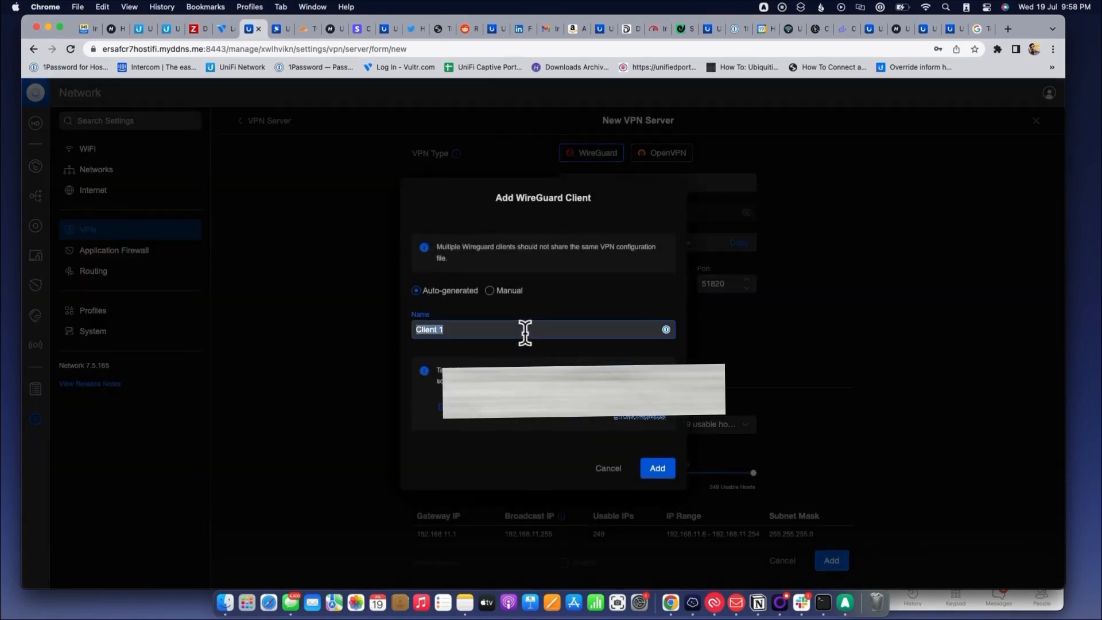
{"action": "type", "text": "Safwan"}
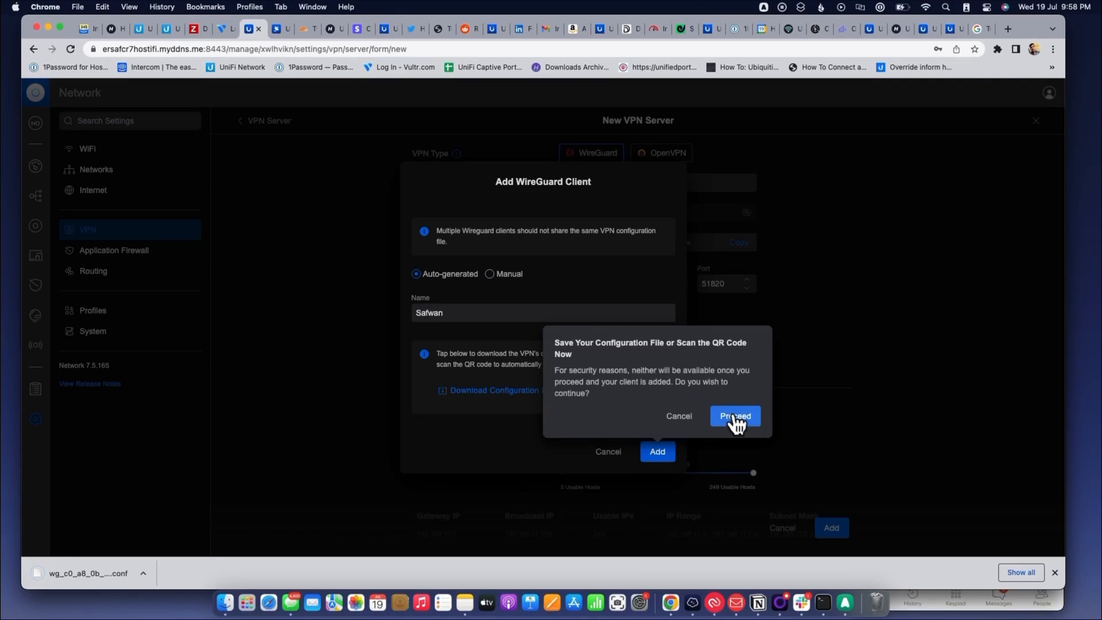
{"action": "left_click", "coordinate": [735, 416]}
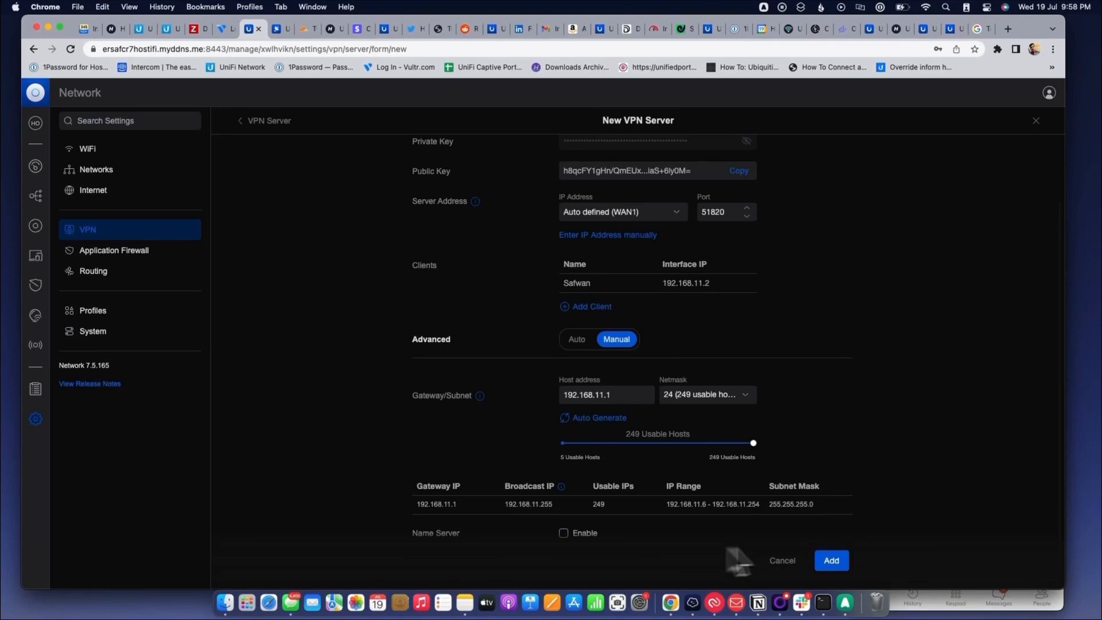
{"action": "left_click", "coordinate": [831, 560]}
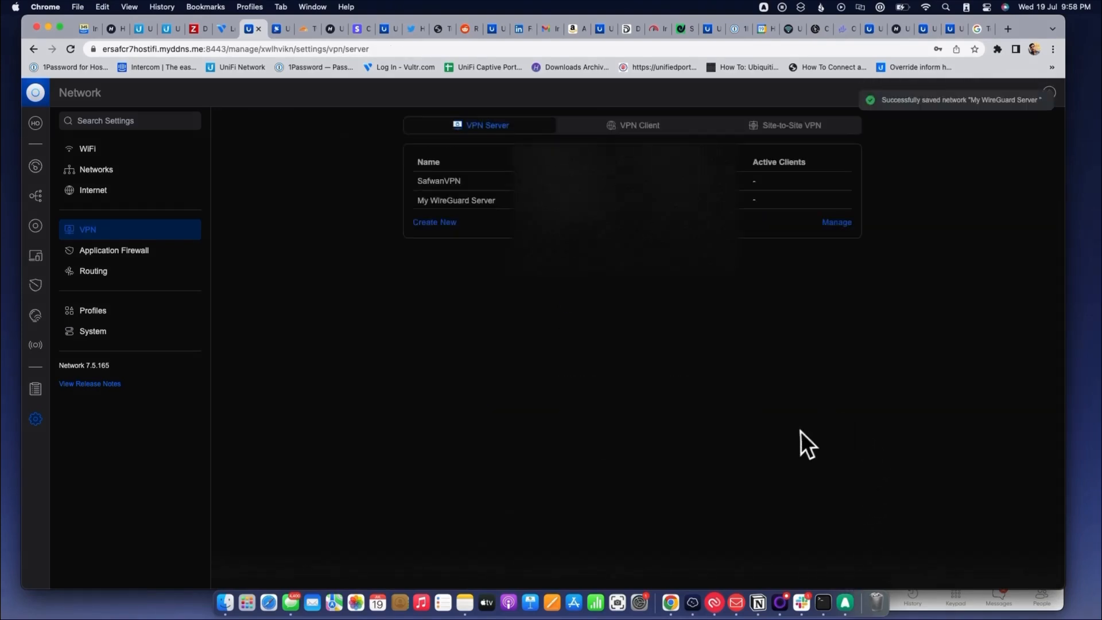
{"action": "mouse_move", "coordinate": [35, 225]}
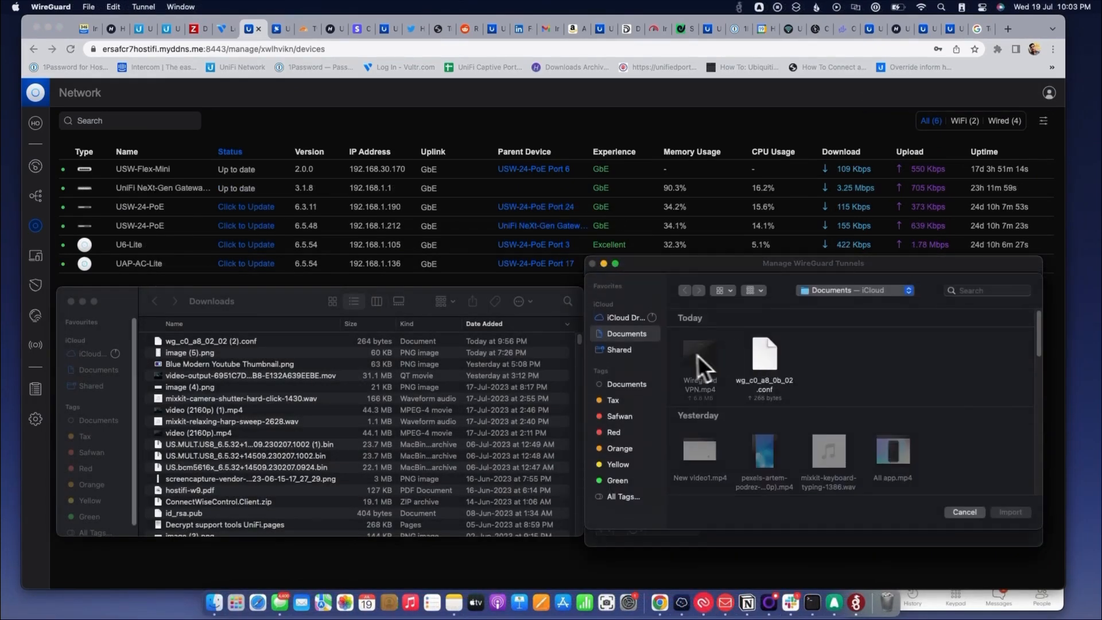
Import wg_c0_a8_0b_02.conf as a tunnel and allow WireGuard to add VPN configurations.
{"action": "left_click", "coordinate": [764, 355]}
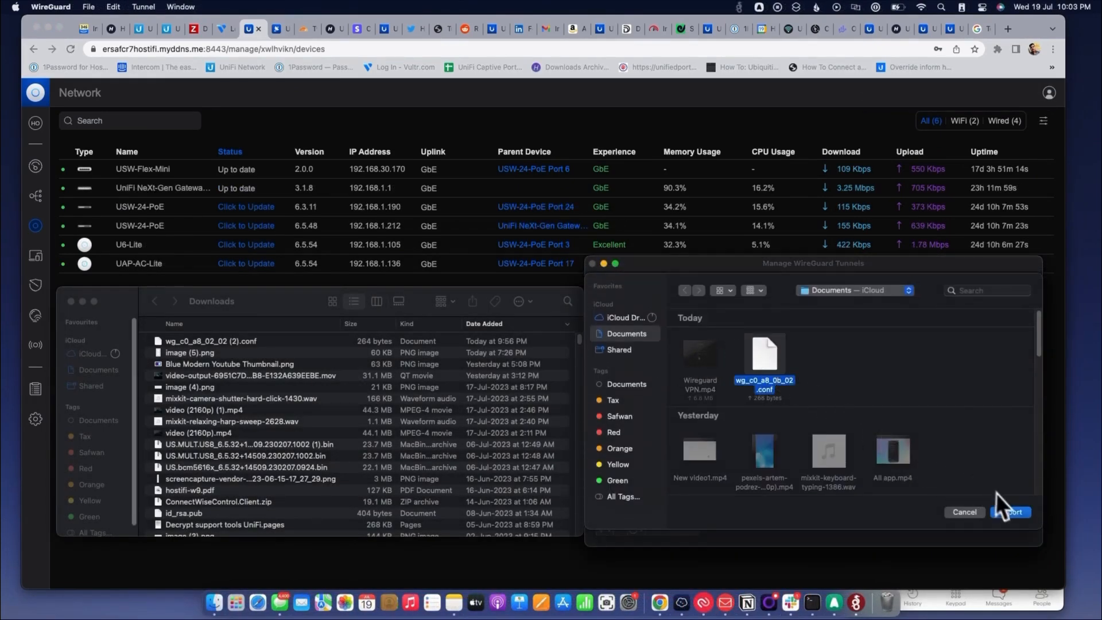
{"action": "left_click", "coordinate": [1014, 512]}
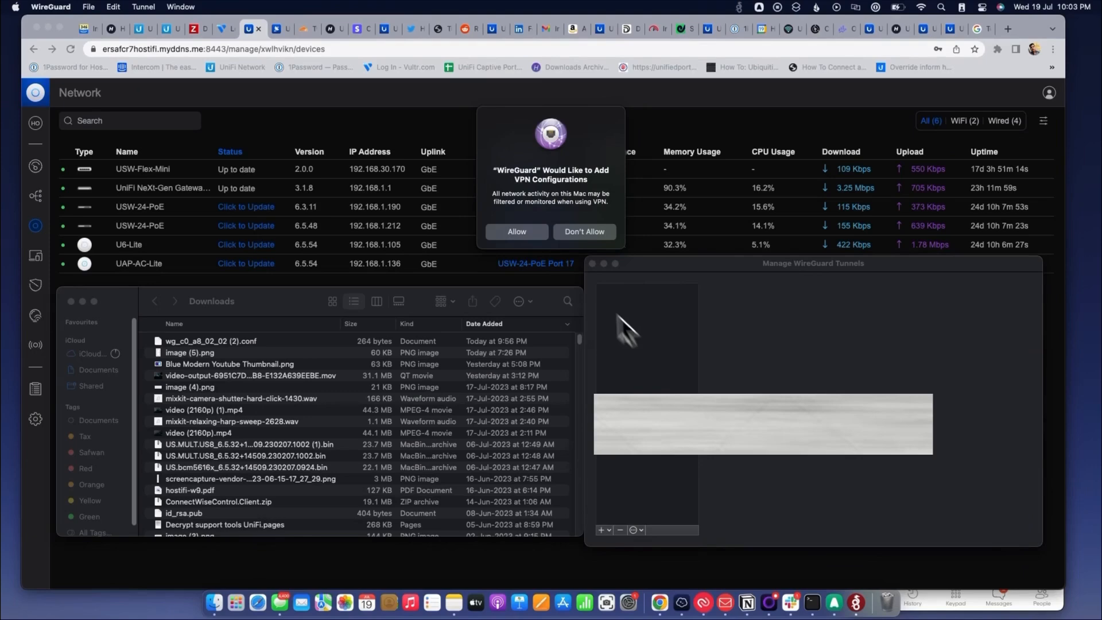
{"action": "left_click", "coordinate": [585, 231]}
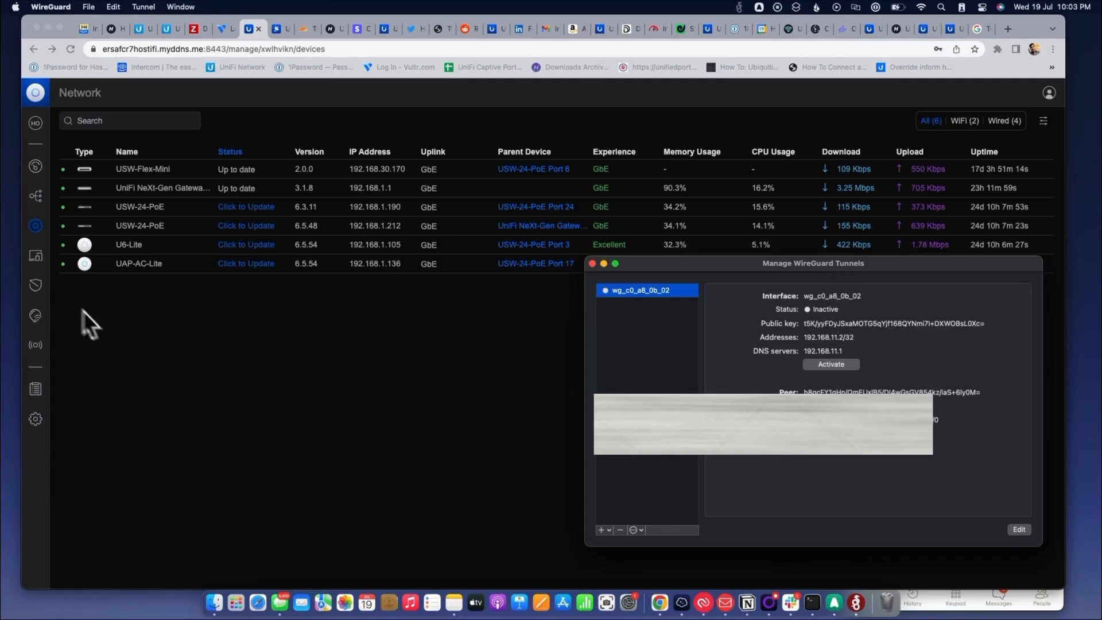
Activate tunnel wg_c0_a8_0b_02 until a handshake appears, then close the tunnel manager.
{"action": "left_click_drag", "start_coordinate": [812, 263], "coordinate": [689, 267]}
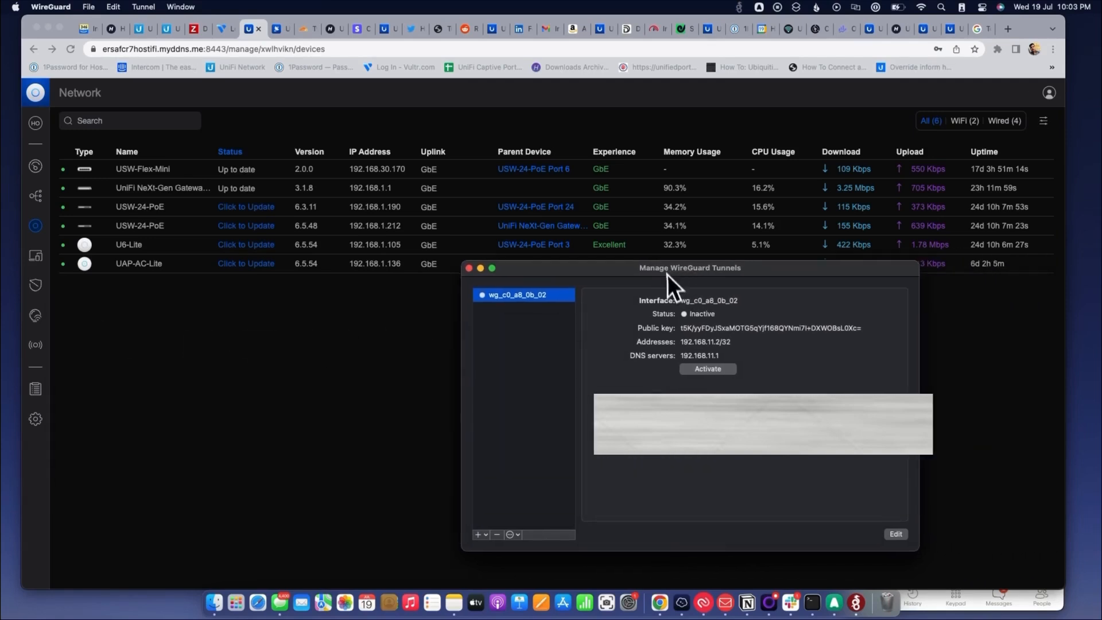
{"action": "mouse_move", "coordinate": [728, 387]}
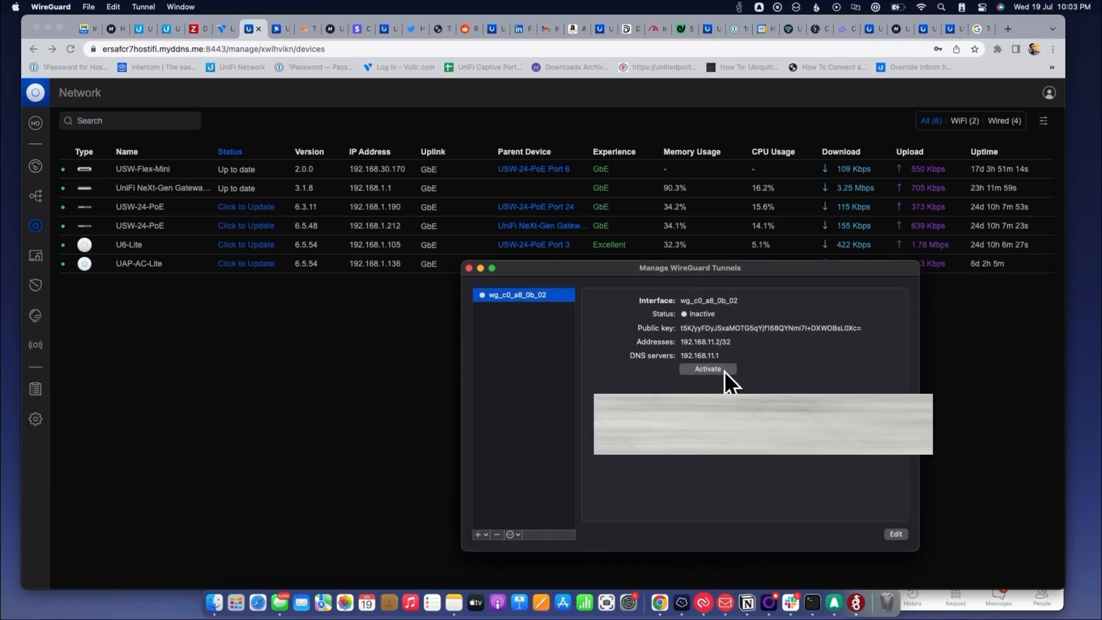
{"action": "left_click", "coordinate": [707, 369]}
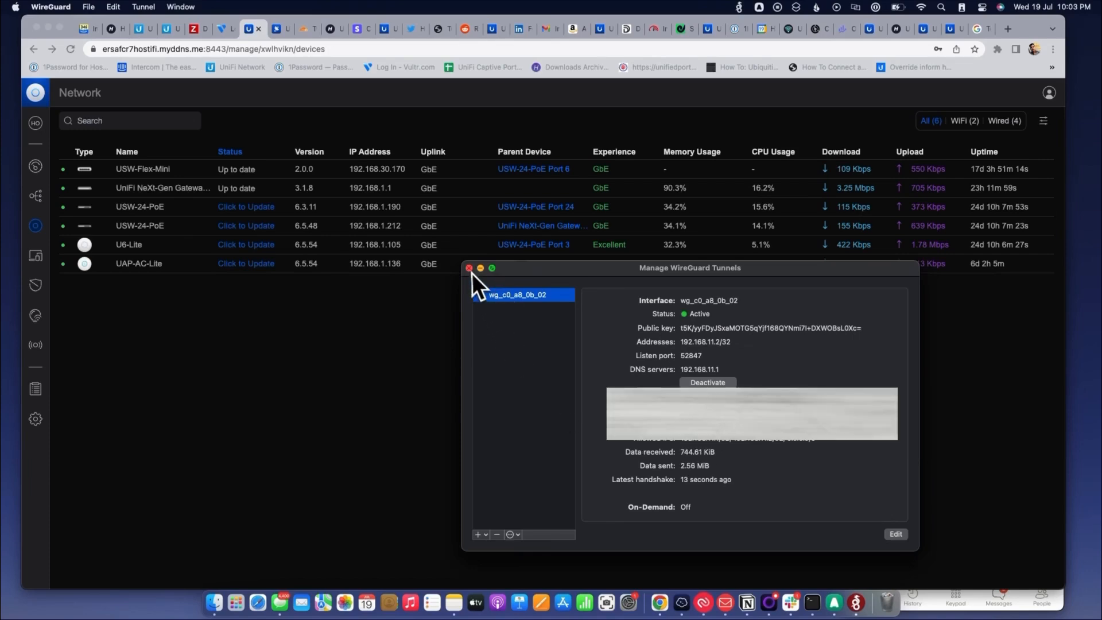
{"action": "left_click", "coordinate": [469, 267]}
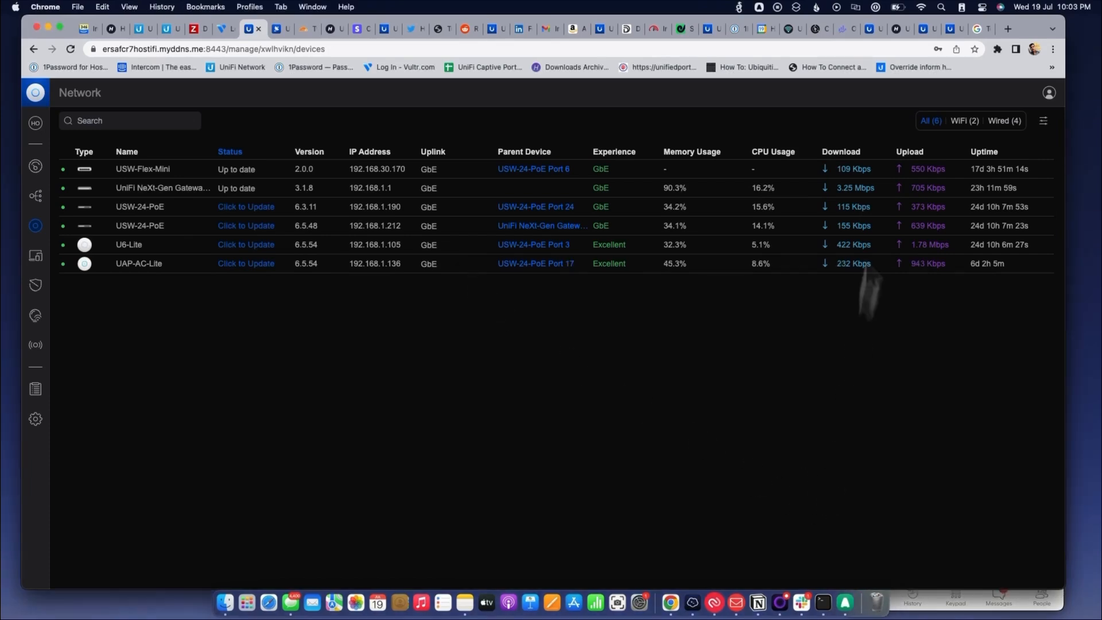
Confirm client Safwan shows connected over VPN at 192.168.11.2.
{"action": "left_click", "coordinate": [739, 6]}
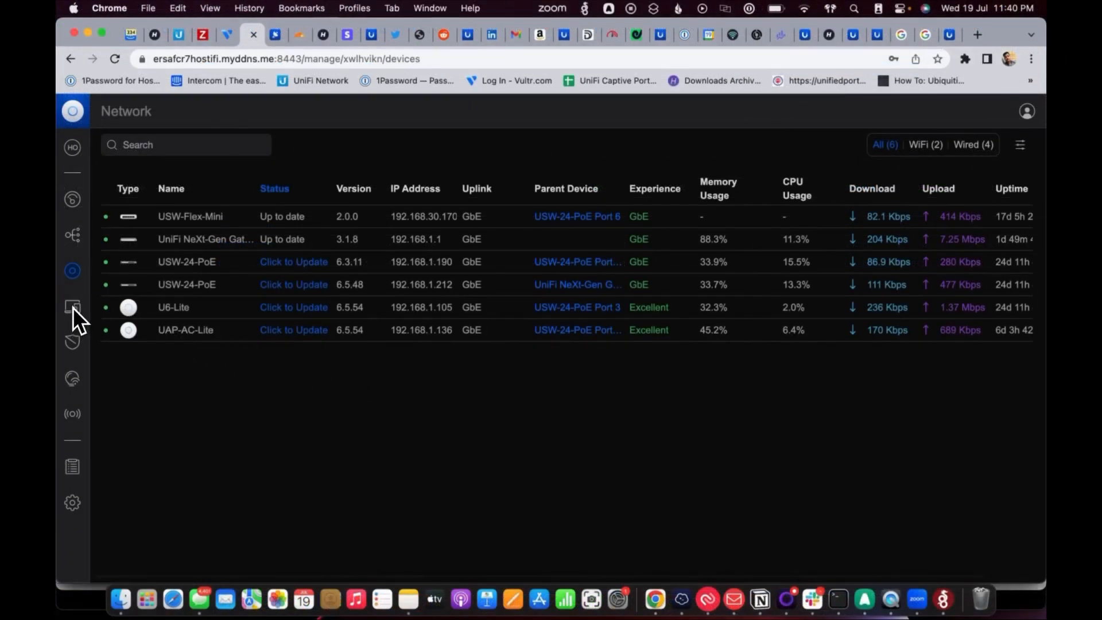
{"action": "left_click", "coordinate": [72, 307]}
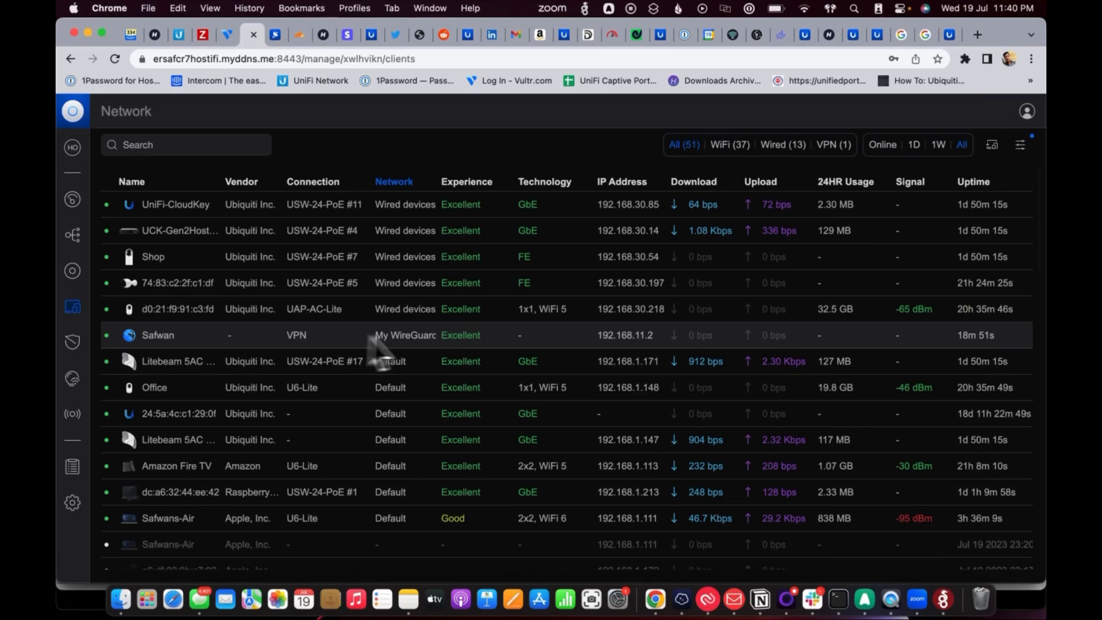
{"action": "mouse_move", "coordinate": [649, 357]}
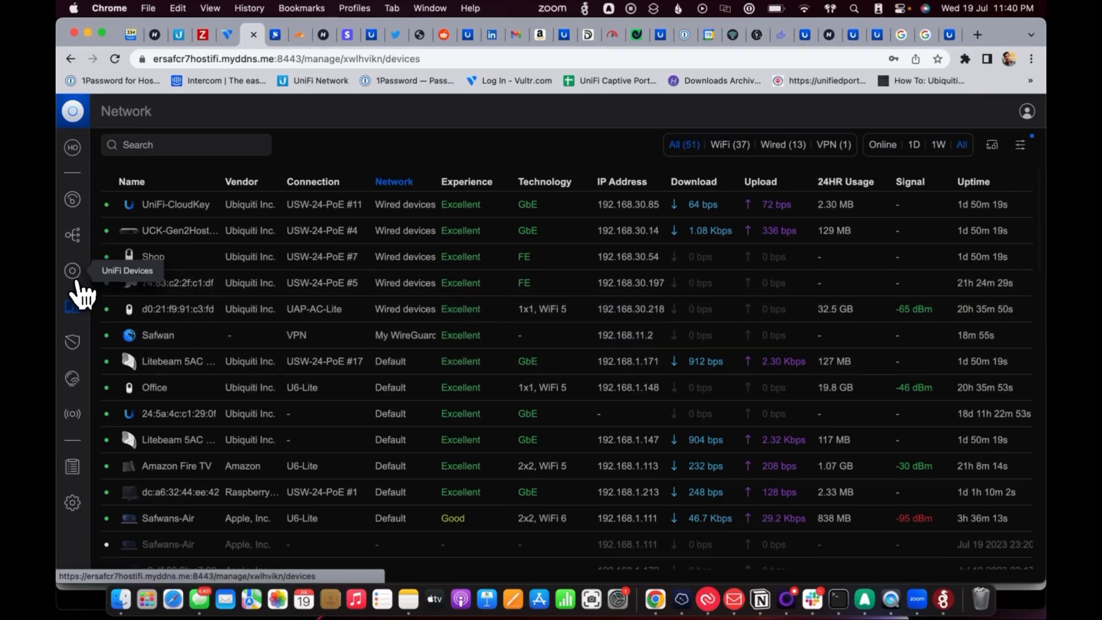
{"action": "left_click", "coordinate": [837, 600]}
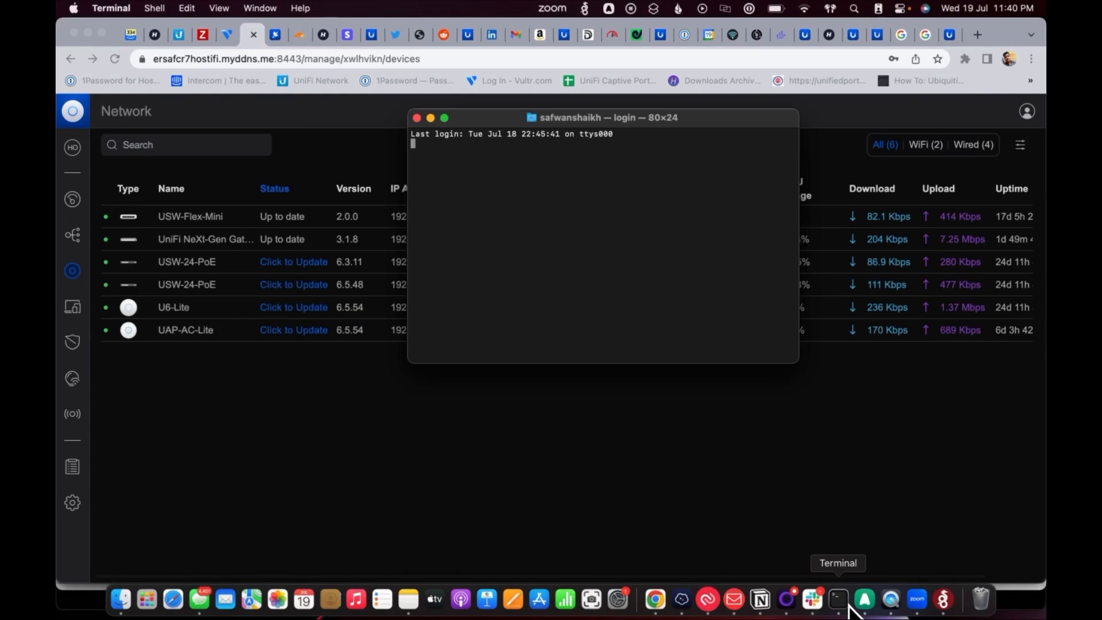
Ping gateway 192.168.11.1 and stop after 10 of 11 replies arrive.
{"action": "type", "text": "ping 192.168.11.1"}
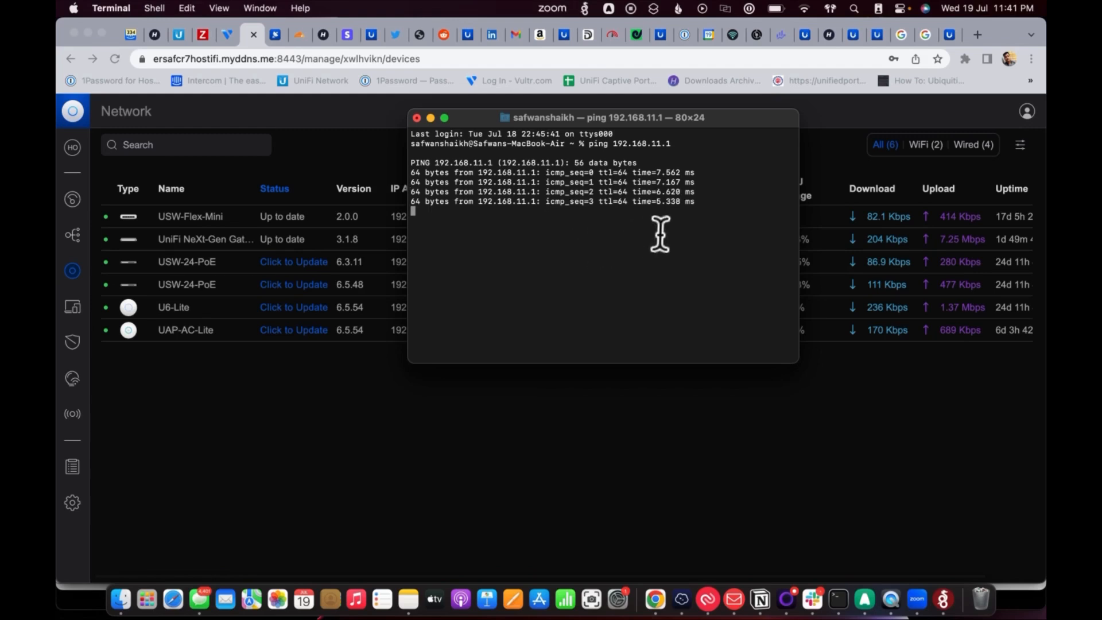
{"action": "mouse_move", "coordinate": [591, 30]}
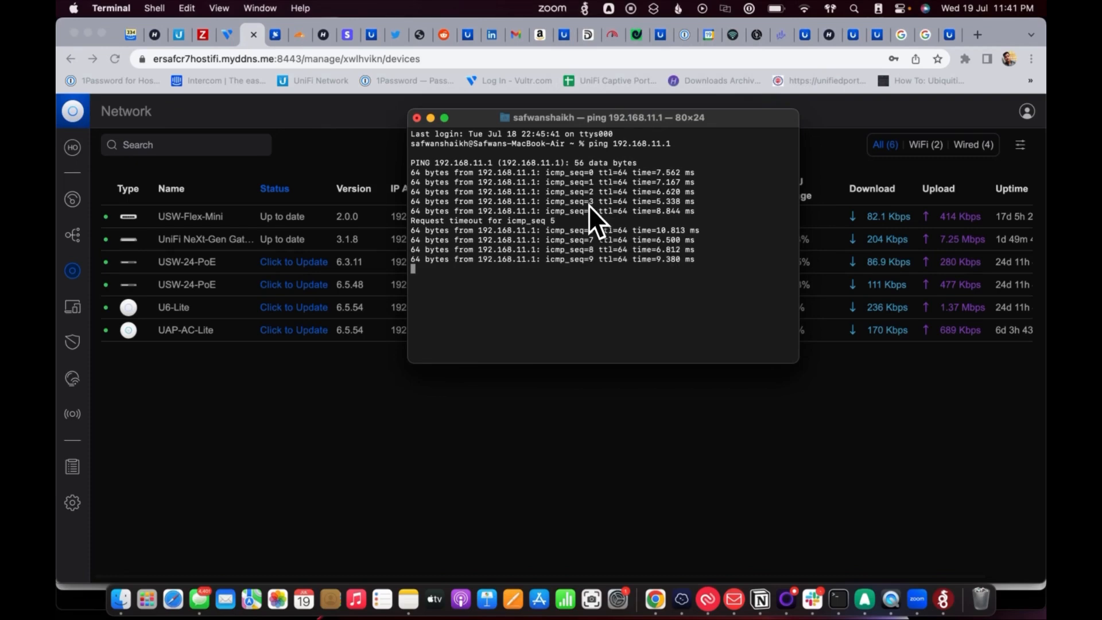
{"action": "key", "text": "Ctrl+C"}
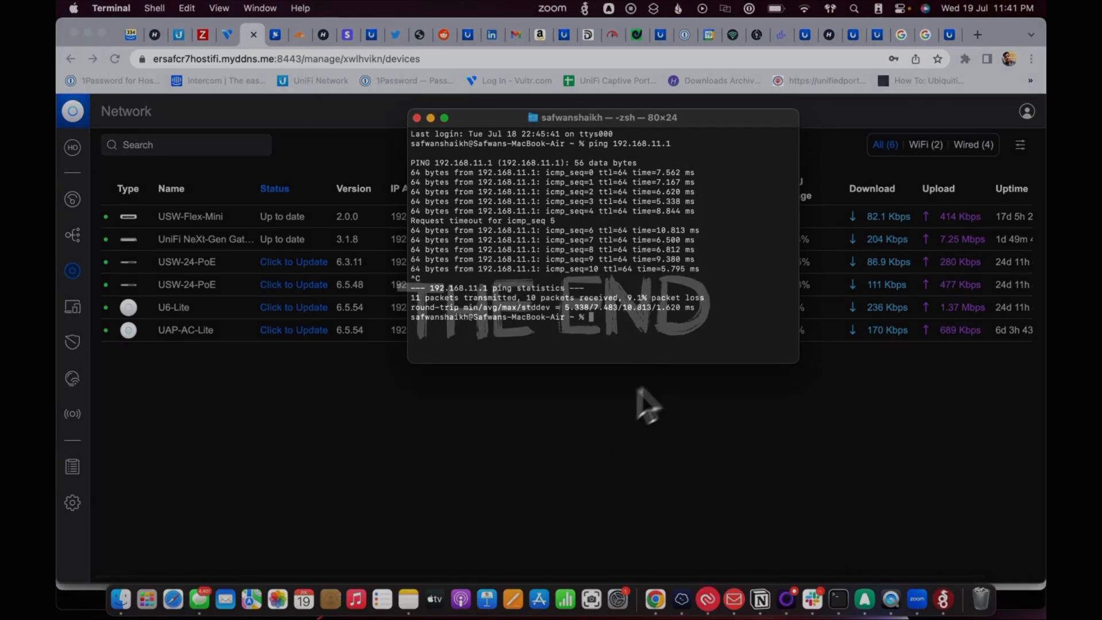